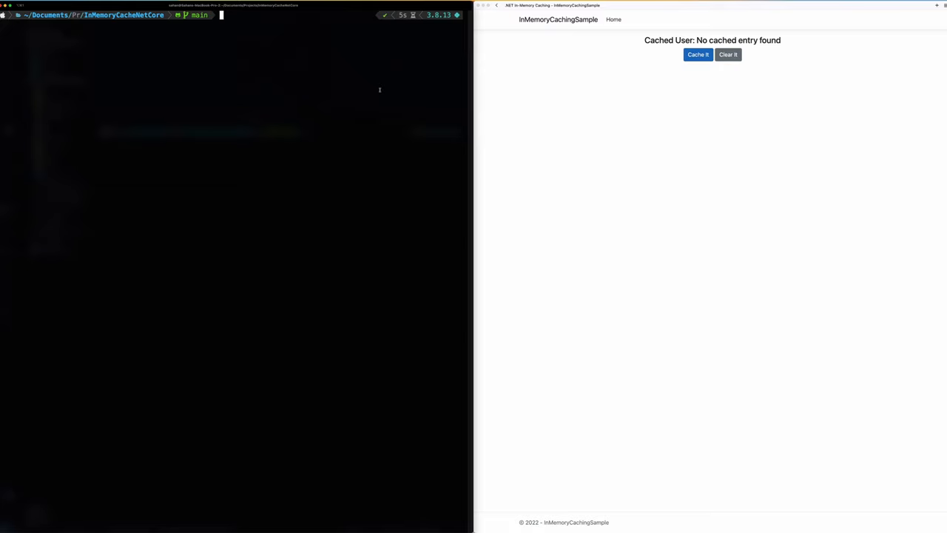
Run 'dotnet run --project InMemoryCachingSample' so the app listens on localhost ports 5000 and 5001.
{"action": "type", "text": "dotnet run --project InMemoryCachingSample"}
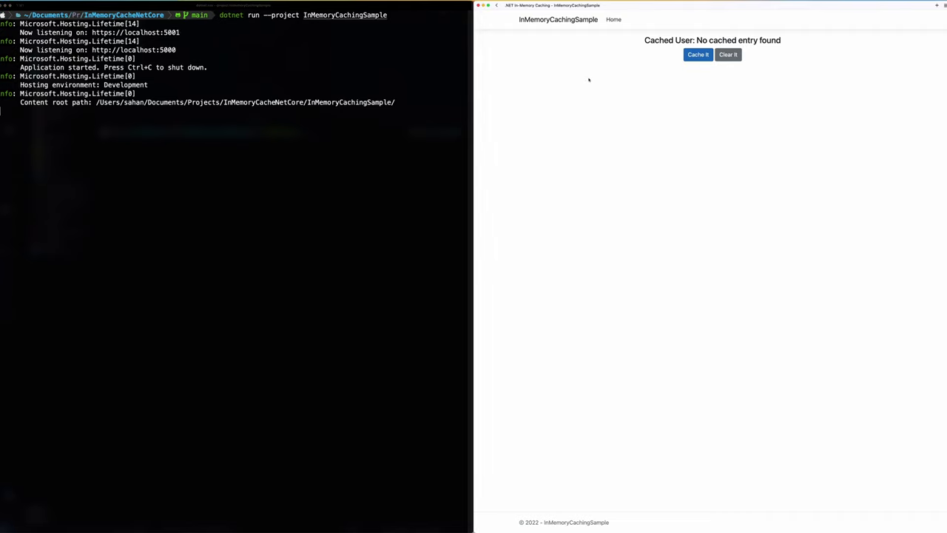
{"action": "mouse_move", "coordinate": [553, 39]}
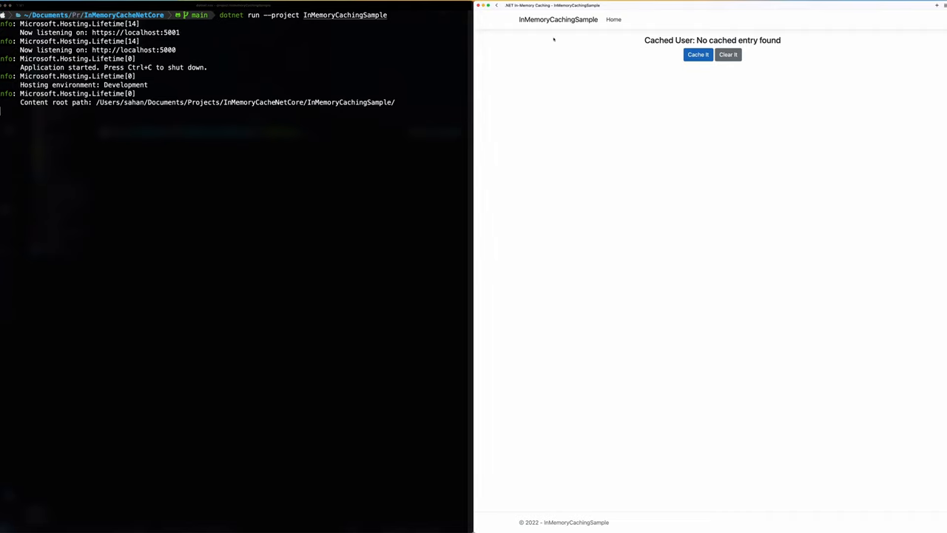
{"action": "mouse_move", "coordinate": [586, 63]}
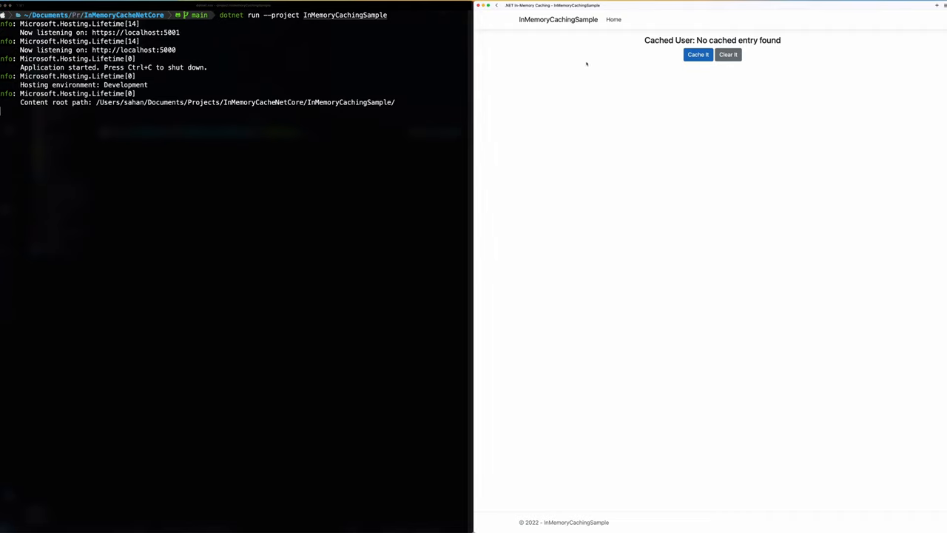
{"action": "left_click", "coordinate": [699, 53]}
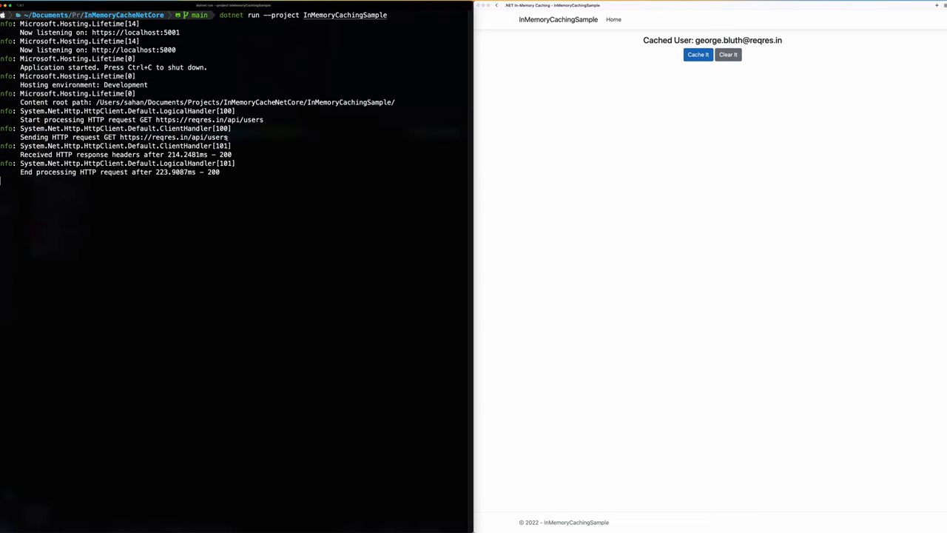
{"action": "left_click", "coordinate": [697, 53]}
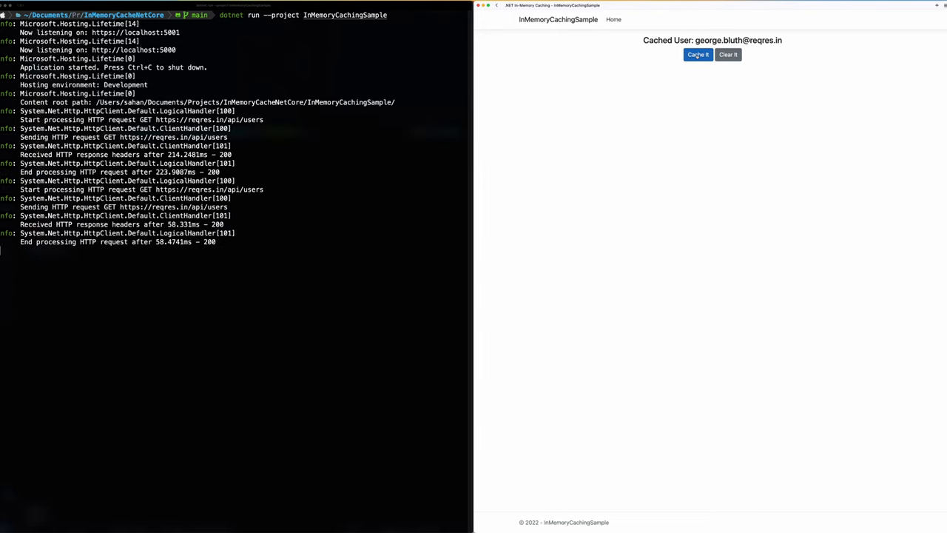
{"action": "mouse_move", "coordinate": [503, 205]}
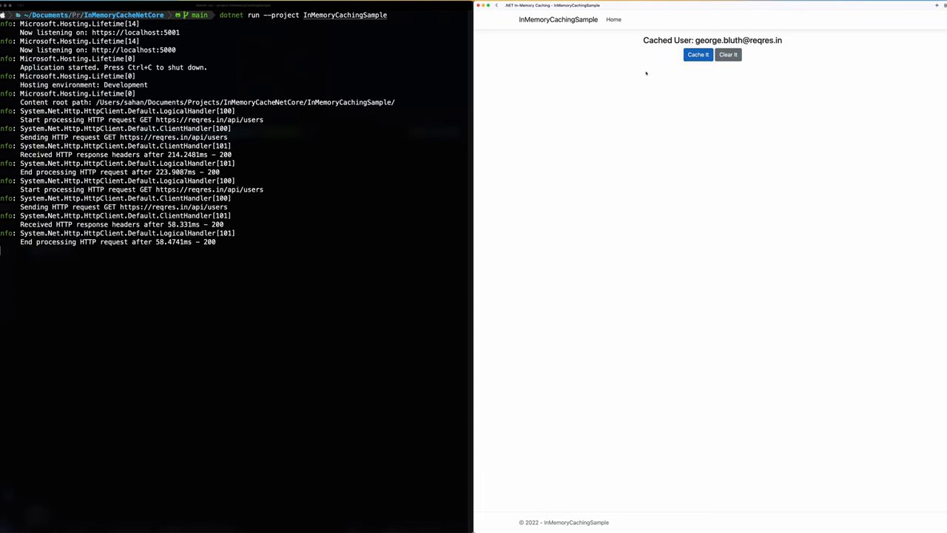
{"action": "left_click", "coordinate": [728, 53]}
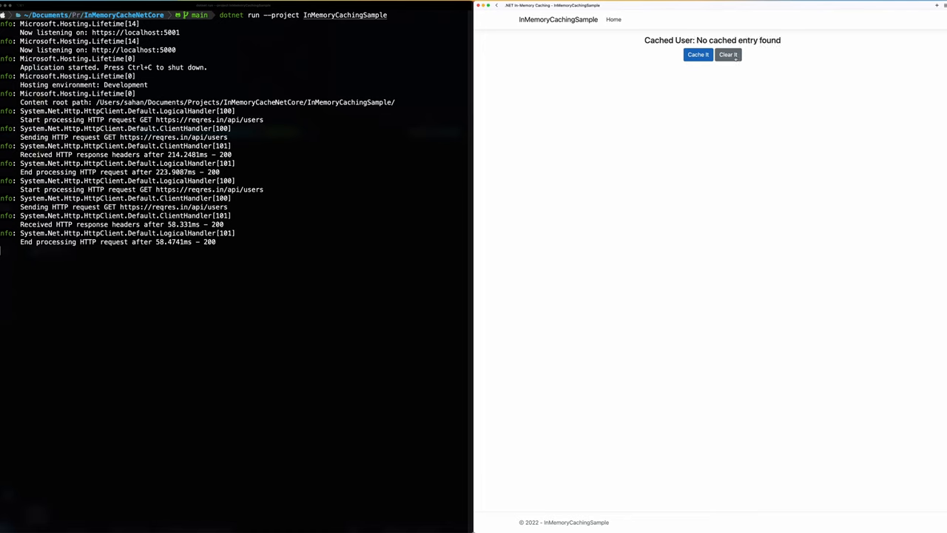
{"action": "left_click", "coordinate": [697, 54]}
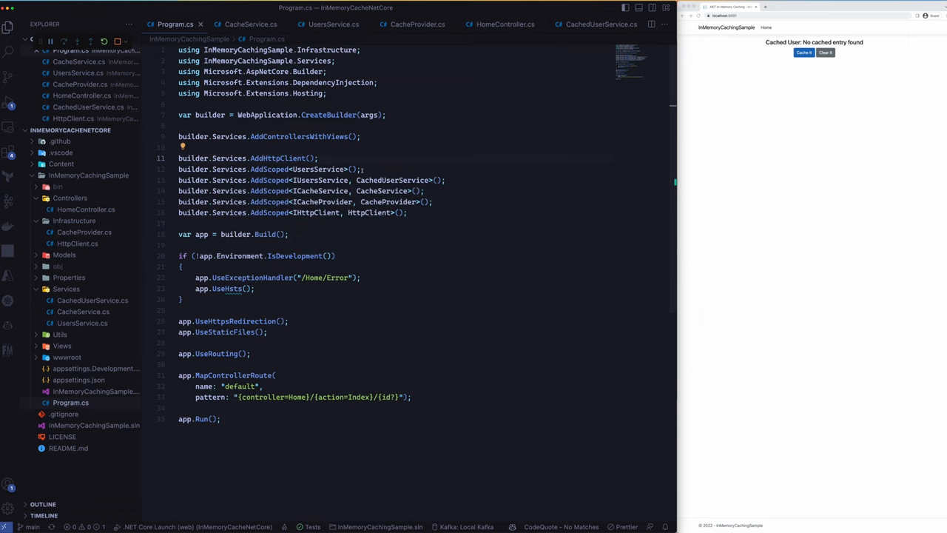
{"action": "mouse_move", "coordinate": [361, 168]}
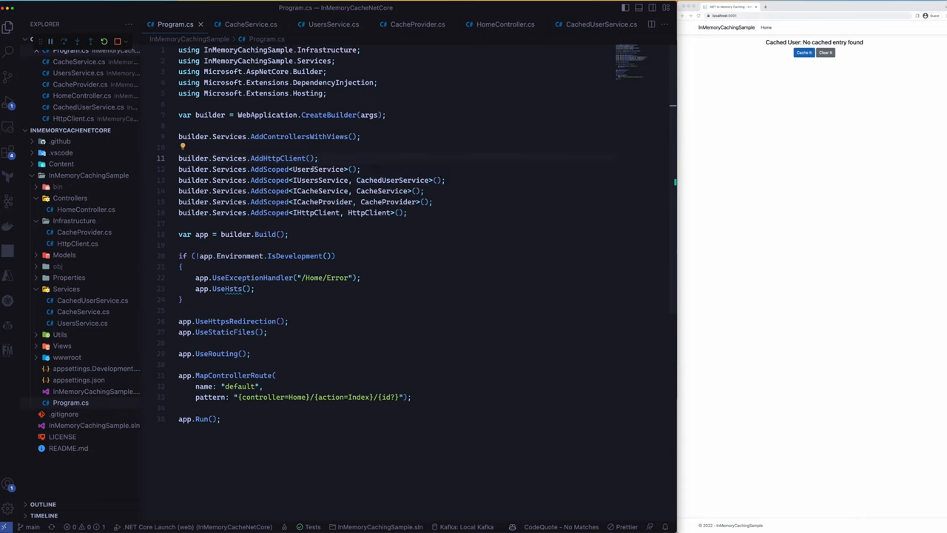
{"action": "mouse_move", "coordinate": [382, 191]}
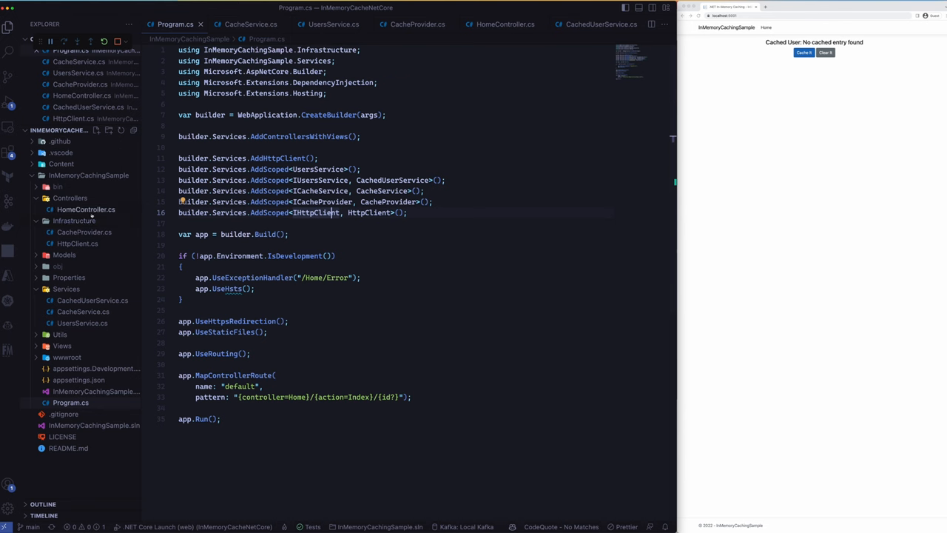
{"action": "left_click", "coordinate": [506, 24]}
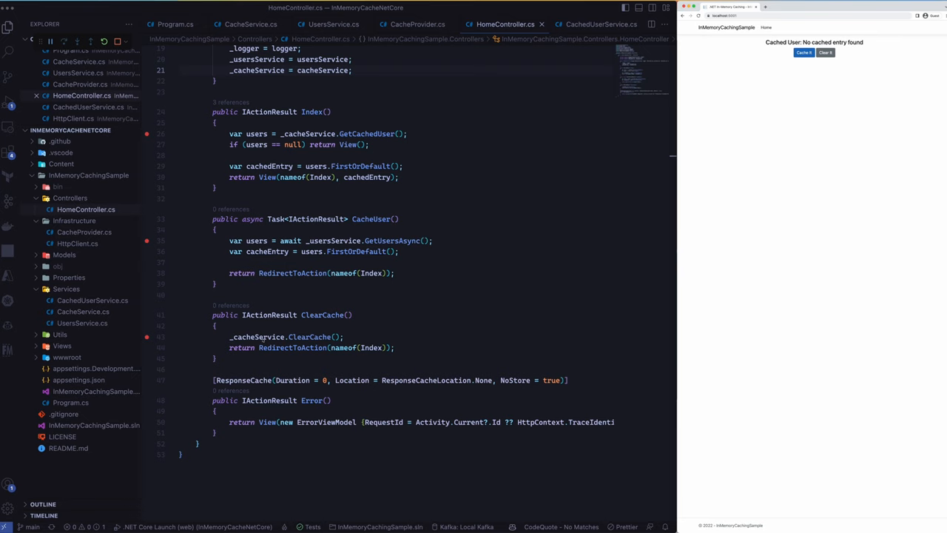
Open UsersService.cs showing IUsersService and GetUsersAsync fetching users via the HTTP client.
{"action": "left_click", "coordinate": [83, 322]}
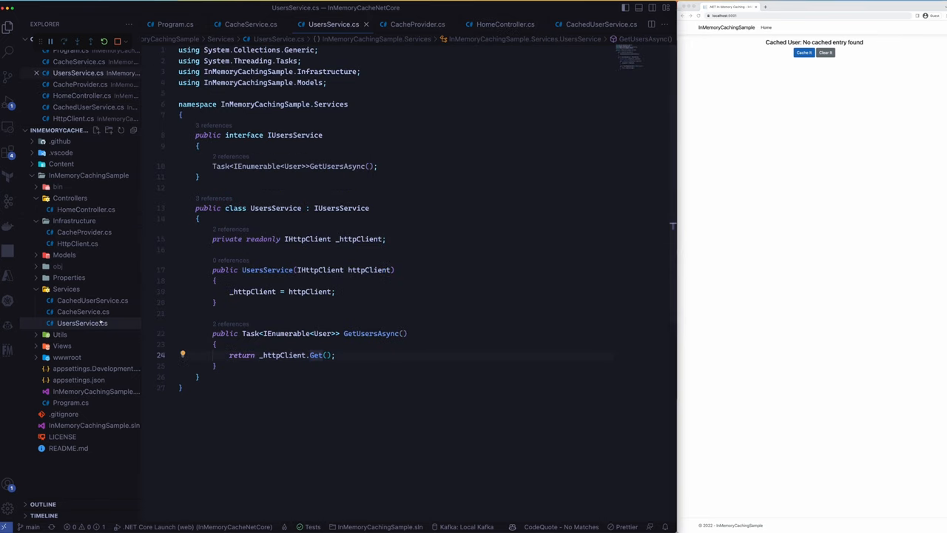
{"action": "mouse_move", "coordinate": [271, 234]}
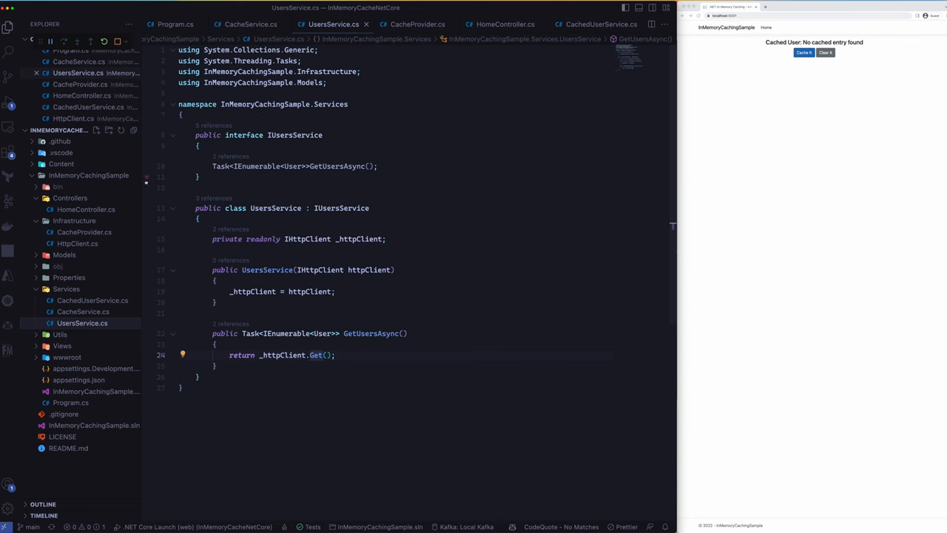
Start debugging with .NET Core Launch (web) and pause inside CachedUserService's GetUsersAsync.
{"action": "left_click", "coordinate": [506, 23]}
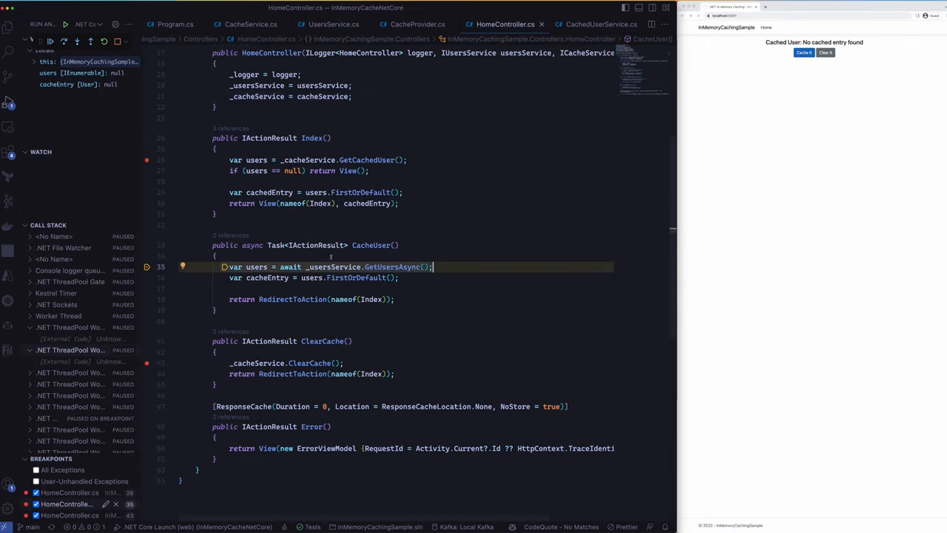
{"action": "scroll", "scroll_direction": "up", "scroll_amount": 3}
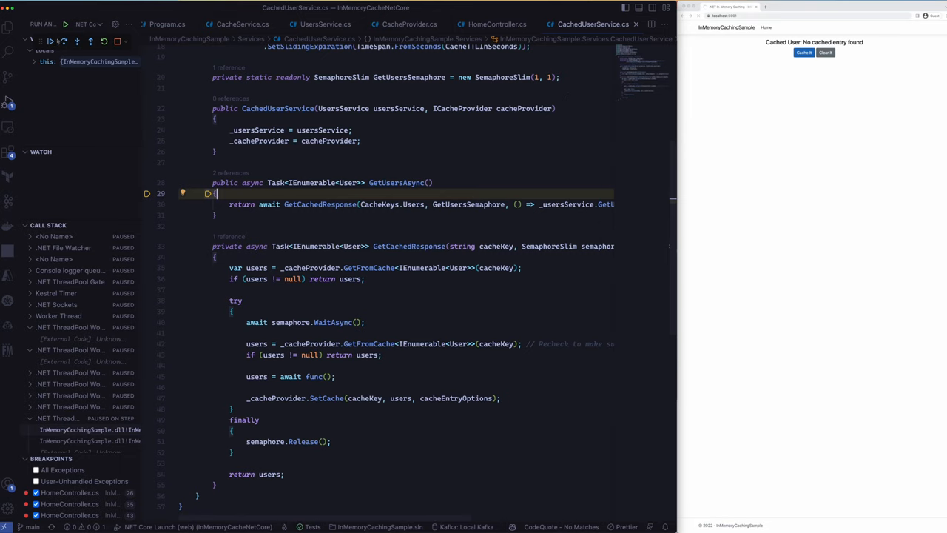
Step into GetCachedResponse and stop at the first cache lookup for the 'Users' key.
{"action": "left_click", "coordinate": [90, 42]}
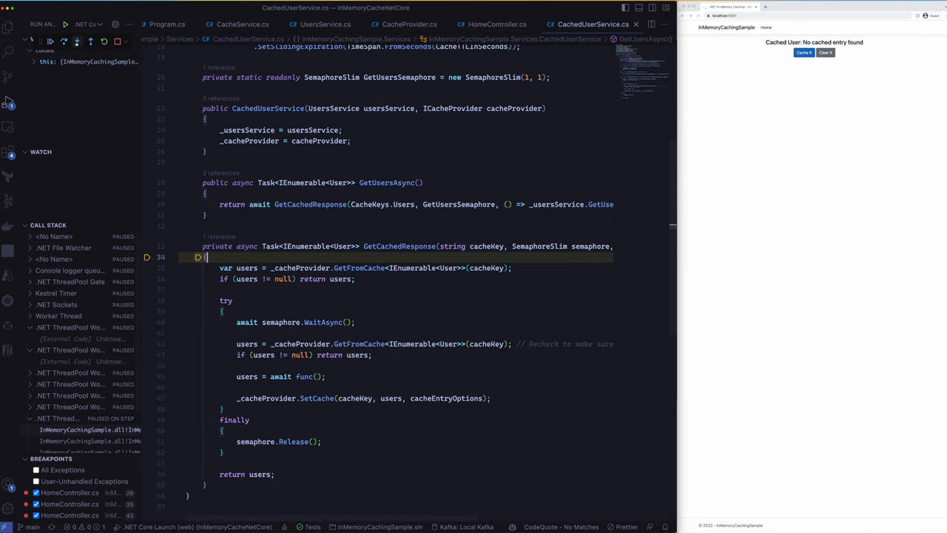
{"action": "left_click", "coordinate": [77, 41]}
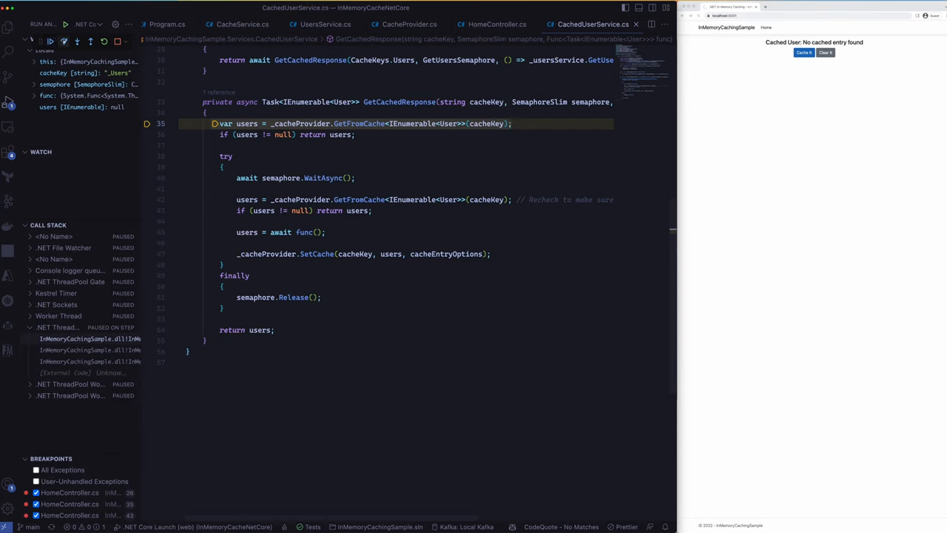
Step through the cache lookup and null check on the cache miss toward fetching the six users.
{"action": "key", "text": "F10"}
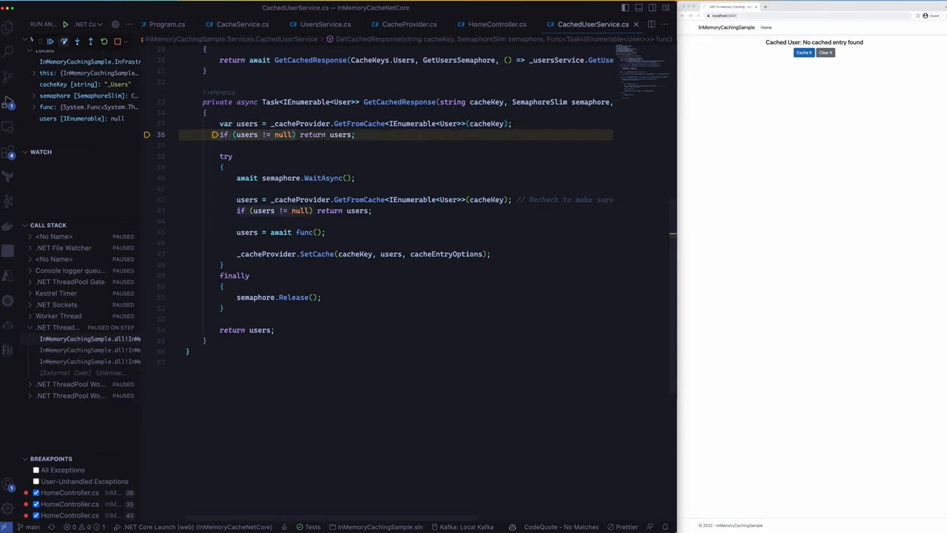
{"action": "key", "text": "F10"}
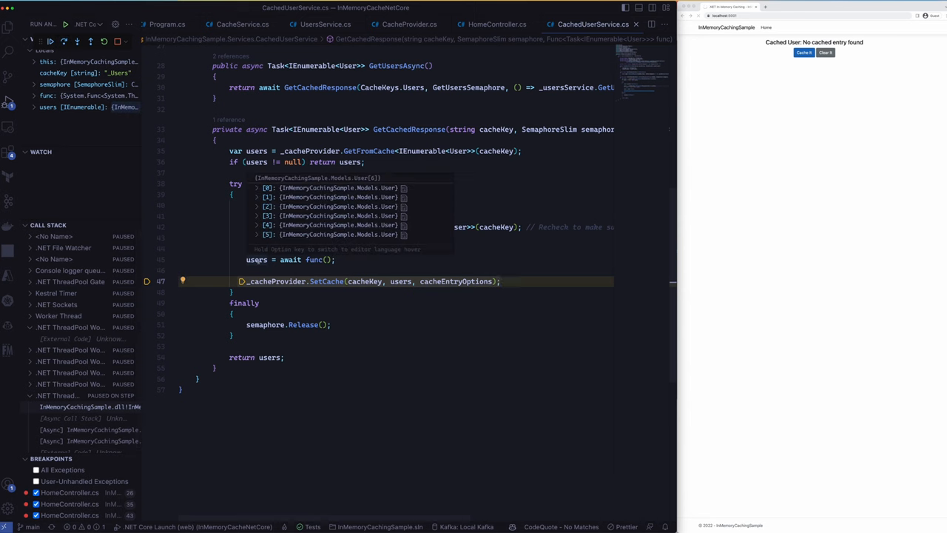
Expand users[0] in the data tip to view the first fetched user's fields, including email.
{"action": "left_click", "coordinate": [257, 169]}
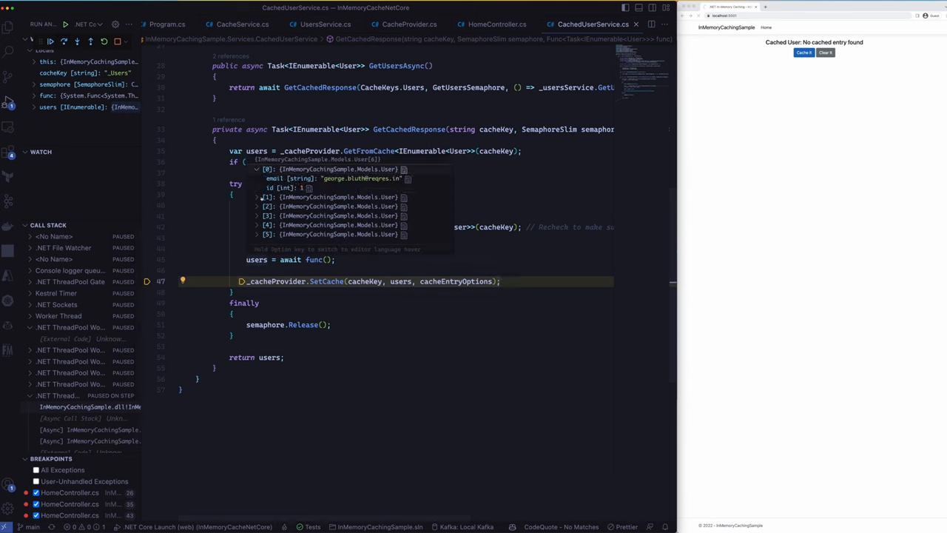
{"action": "left_click", "coordinate": [257, 197]}
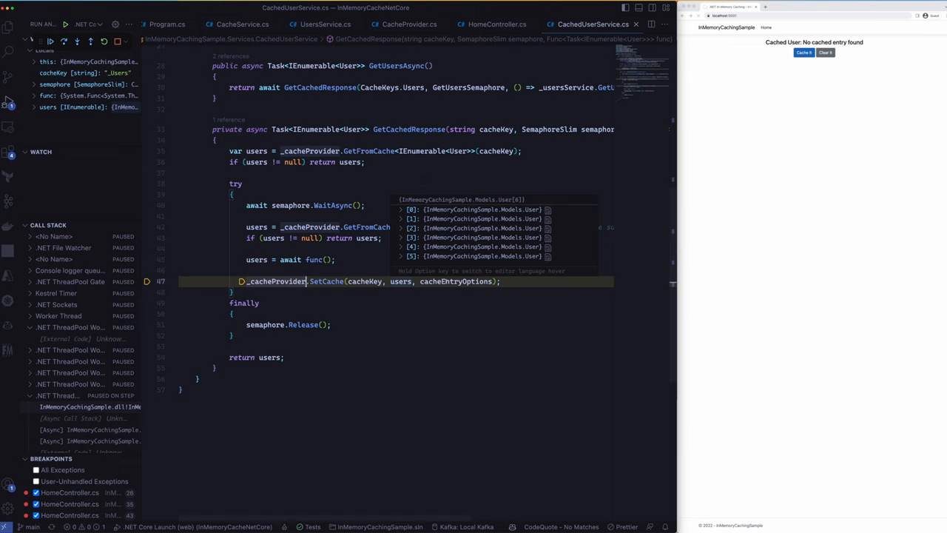
{"action": "mouse_move", "coordinate": [456, 282]}
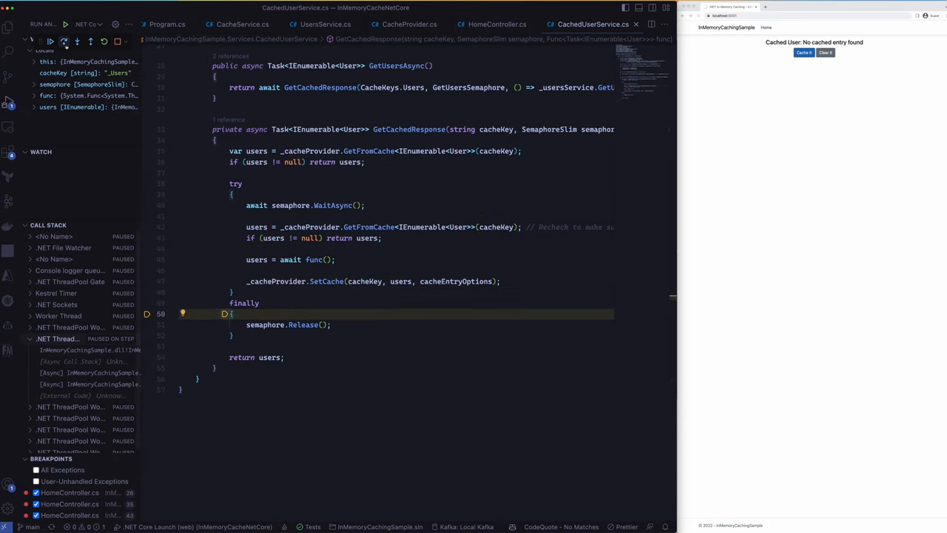
Step past semaphore.Release() and return execution to HomeController's Index action.
{"action": "key", "text": "F10"}
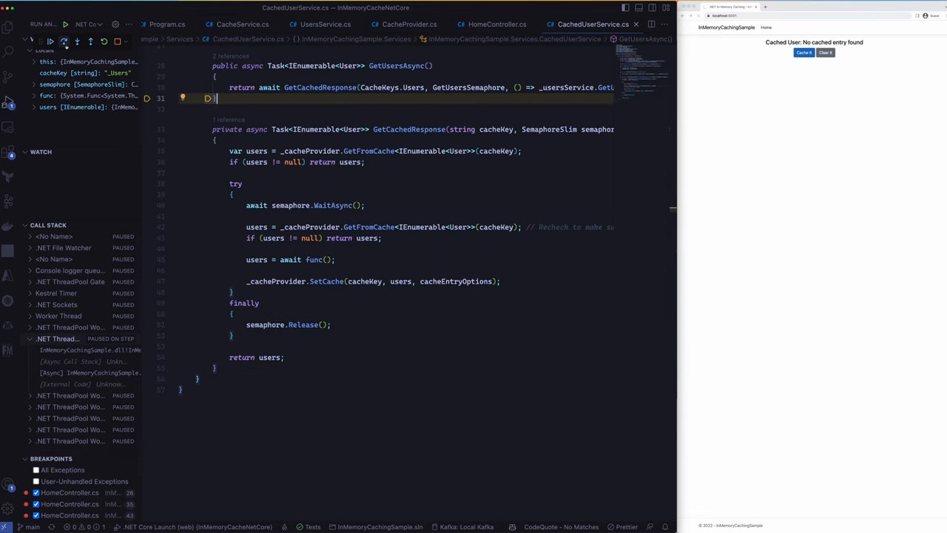
{"action": "left_click", "coordinate": [497, 23]}
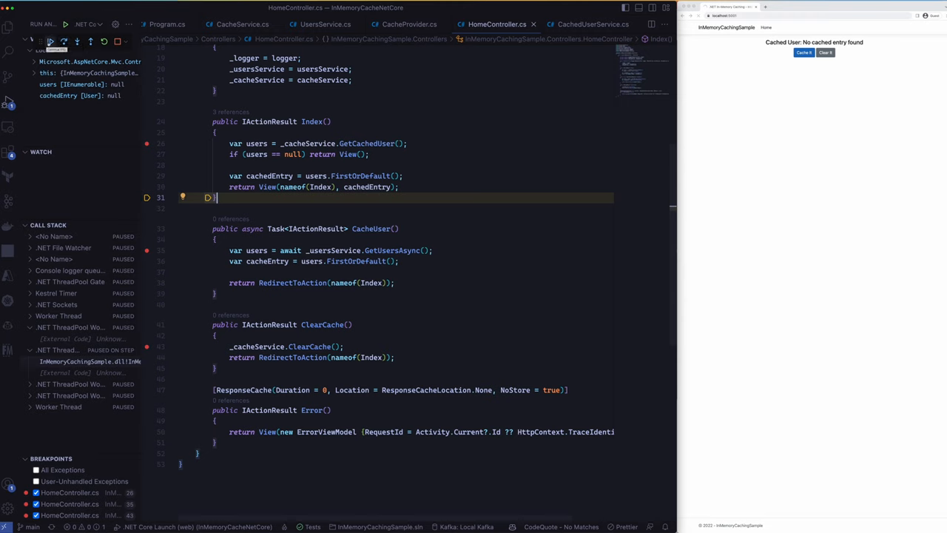
Continue to the next request, hit the cache in Index, and let the page render a cached user.
{"action": "left_click", "coordinate": [50, 42]}
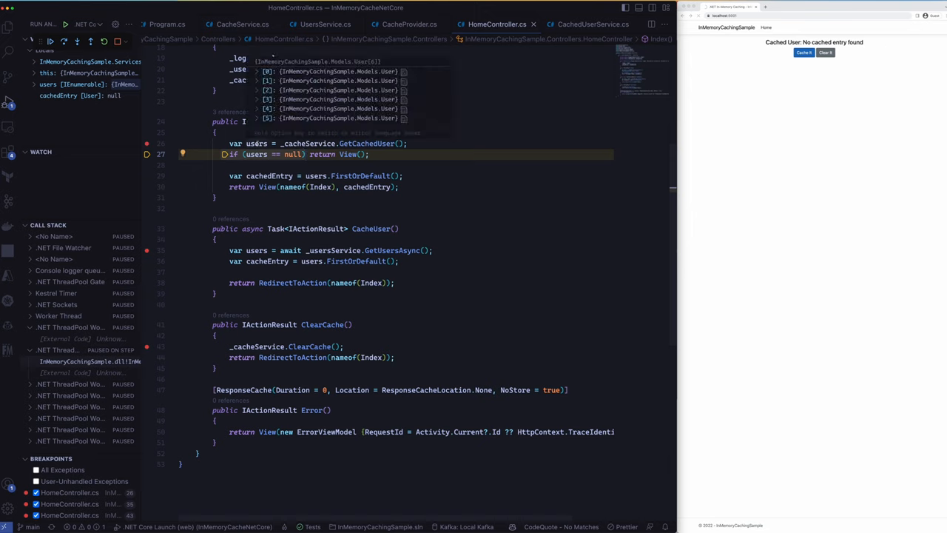
{"action": "mouse_move", "coordinate": [318, 107]}
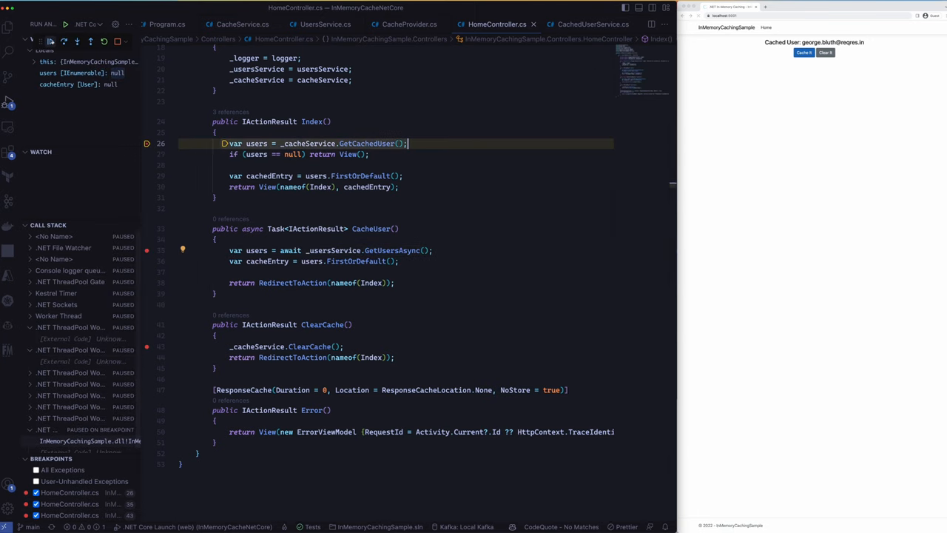
{"action": "key", "text": "F10"}
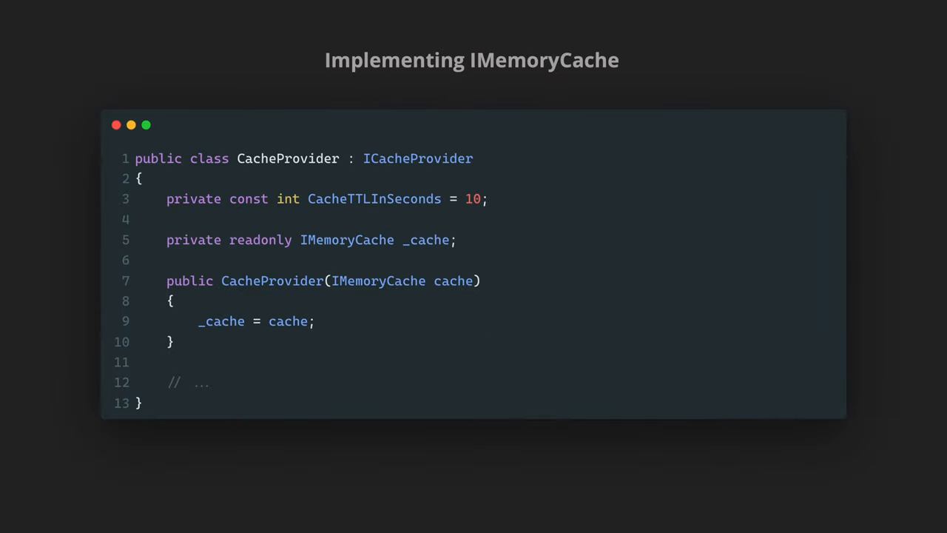
Advance to the 'Implementing IMemoryCache (cont.)' slide with GetFromCache, SetCache and ClearCache.
{"action": "key", "text": "Right"}
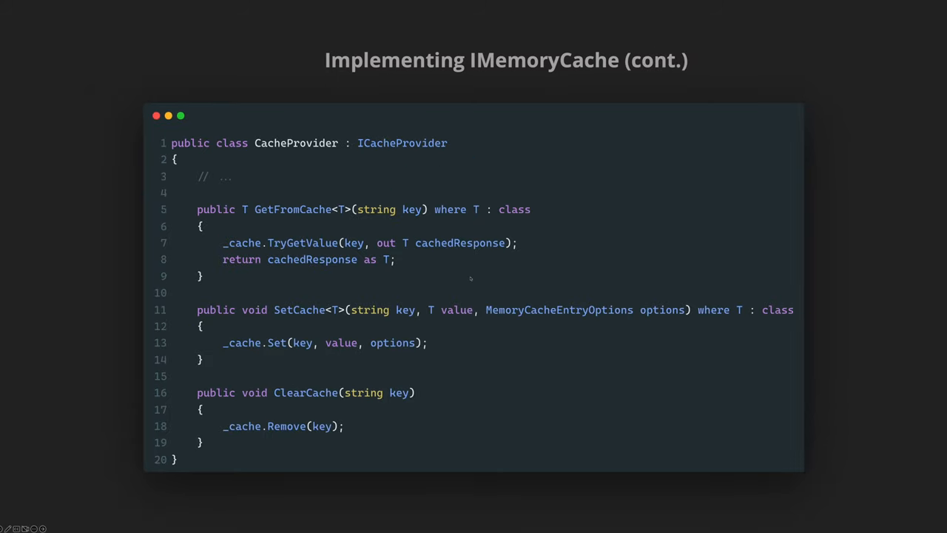